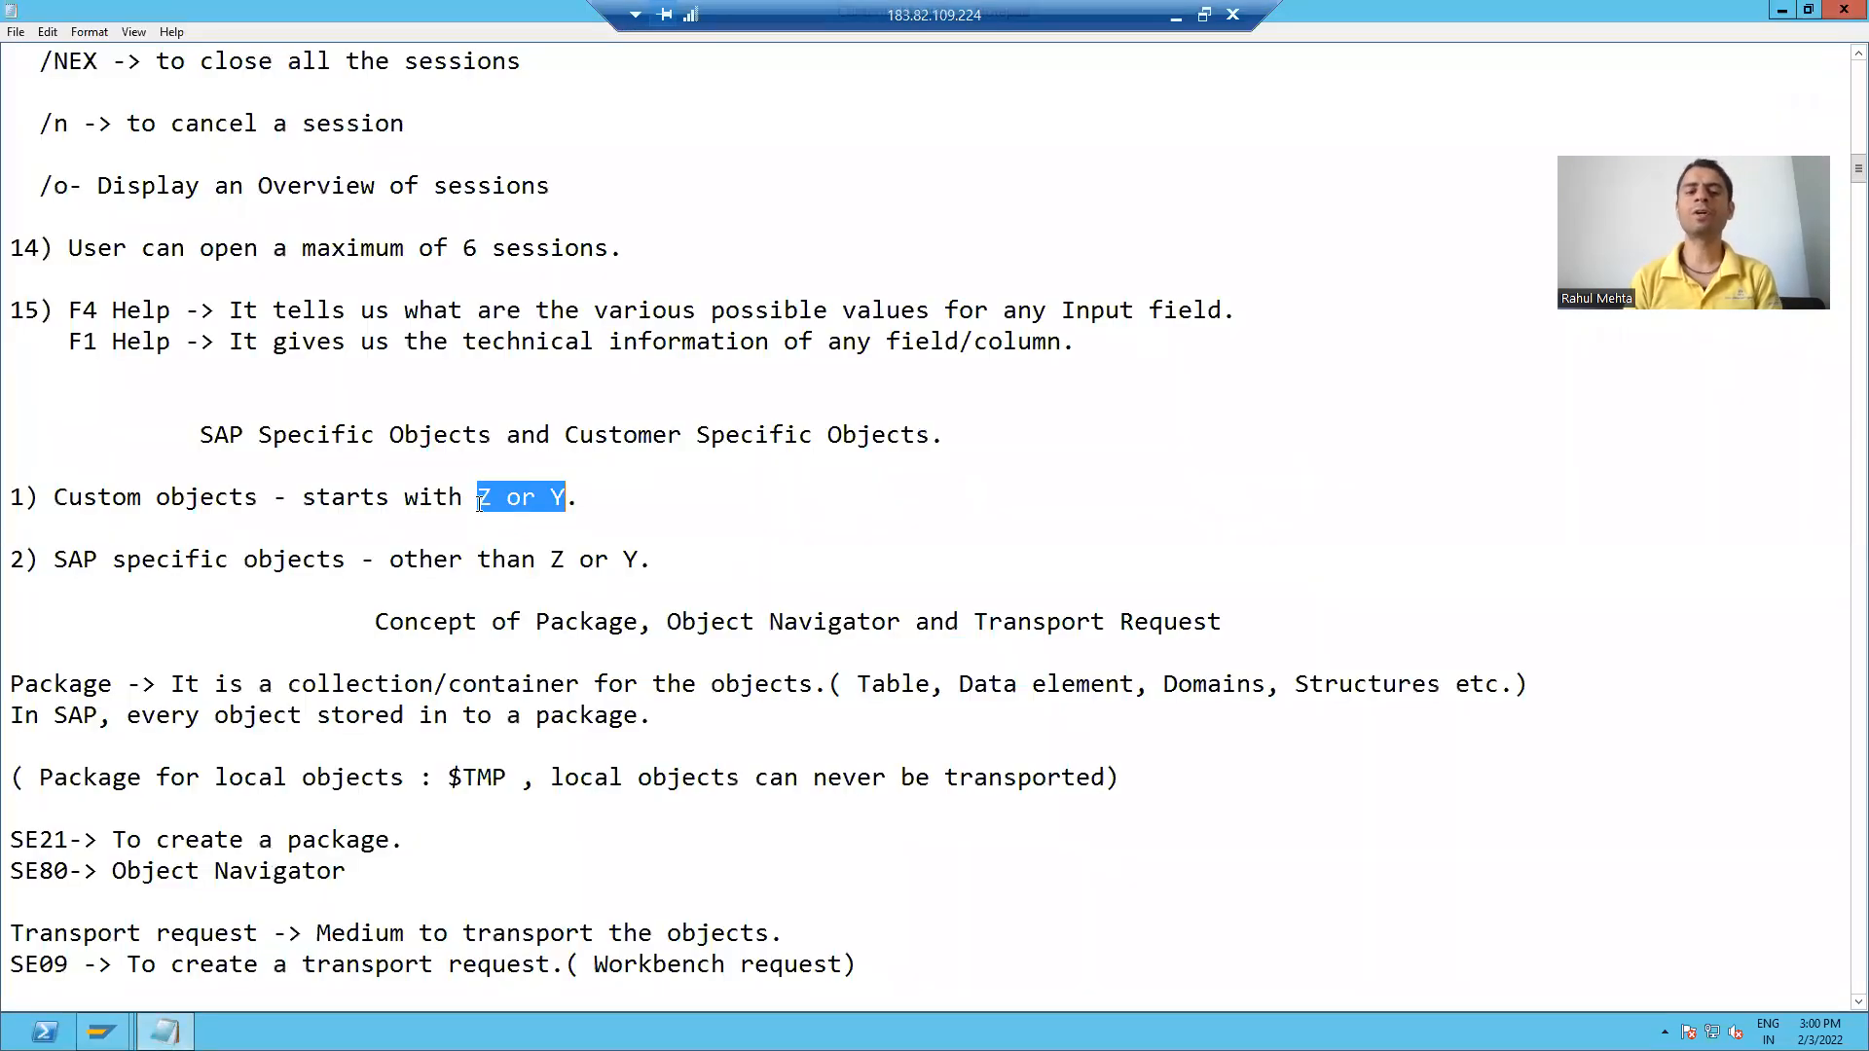
Choose Database table in SE11 and enter the table name vbak.
click(481, 498)
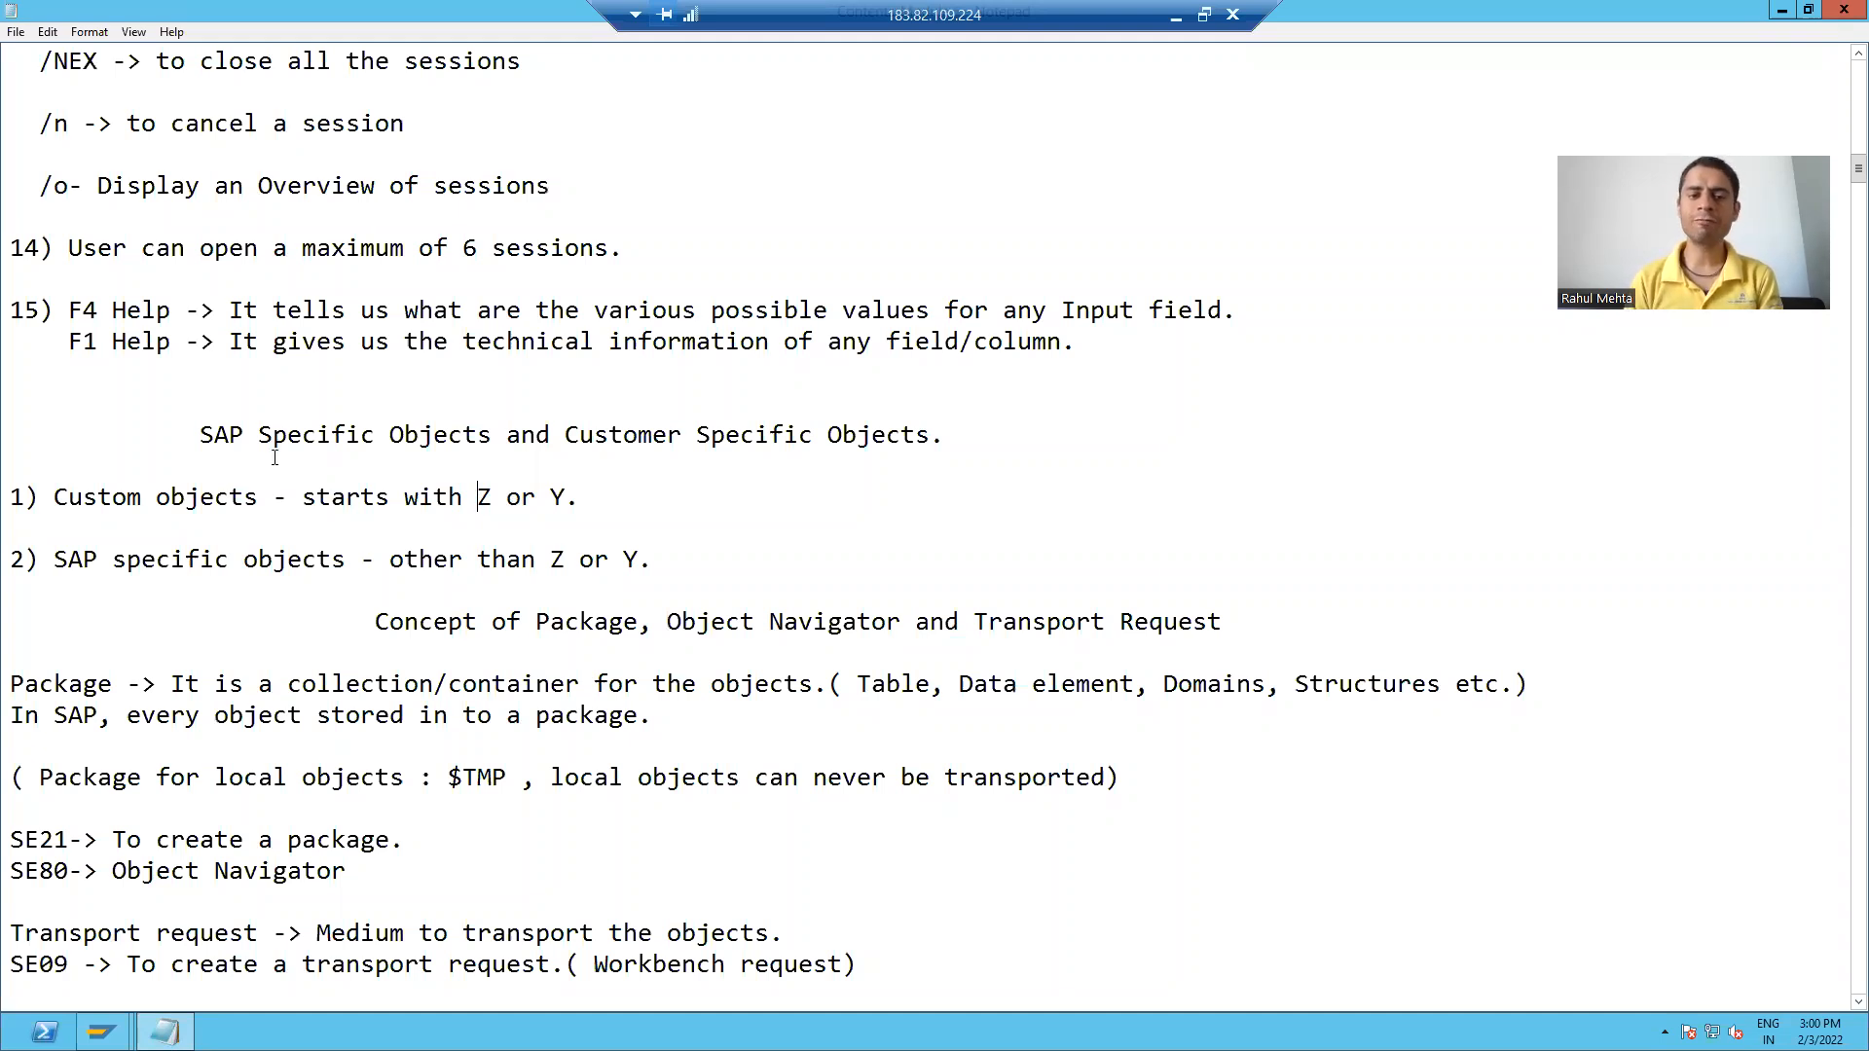
drag(201, 434, 754, 434)
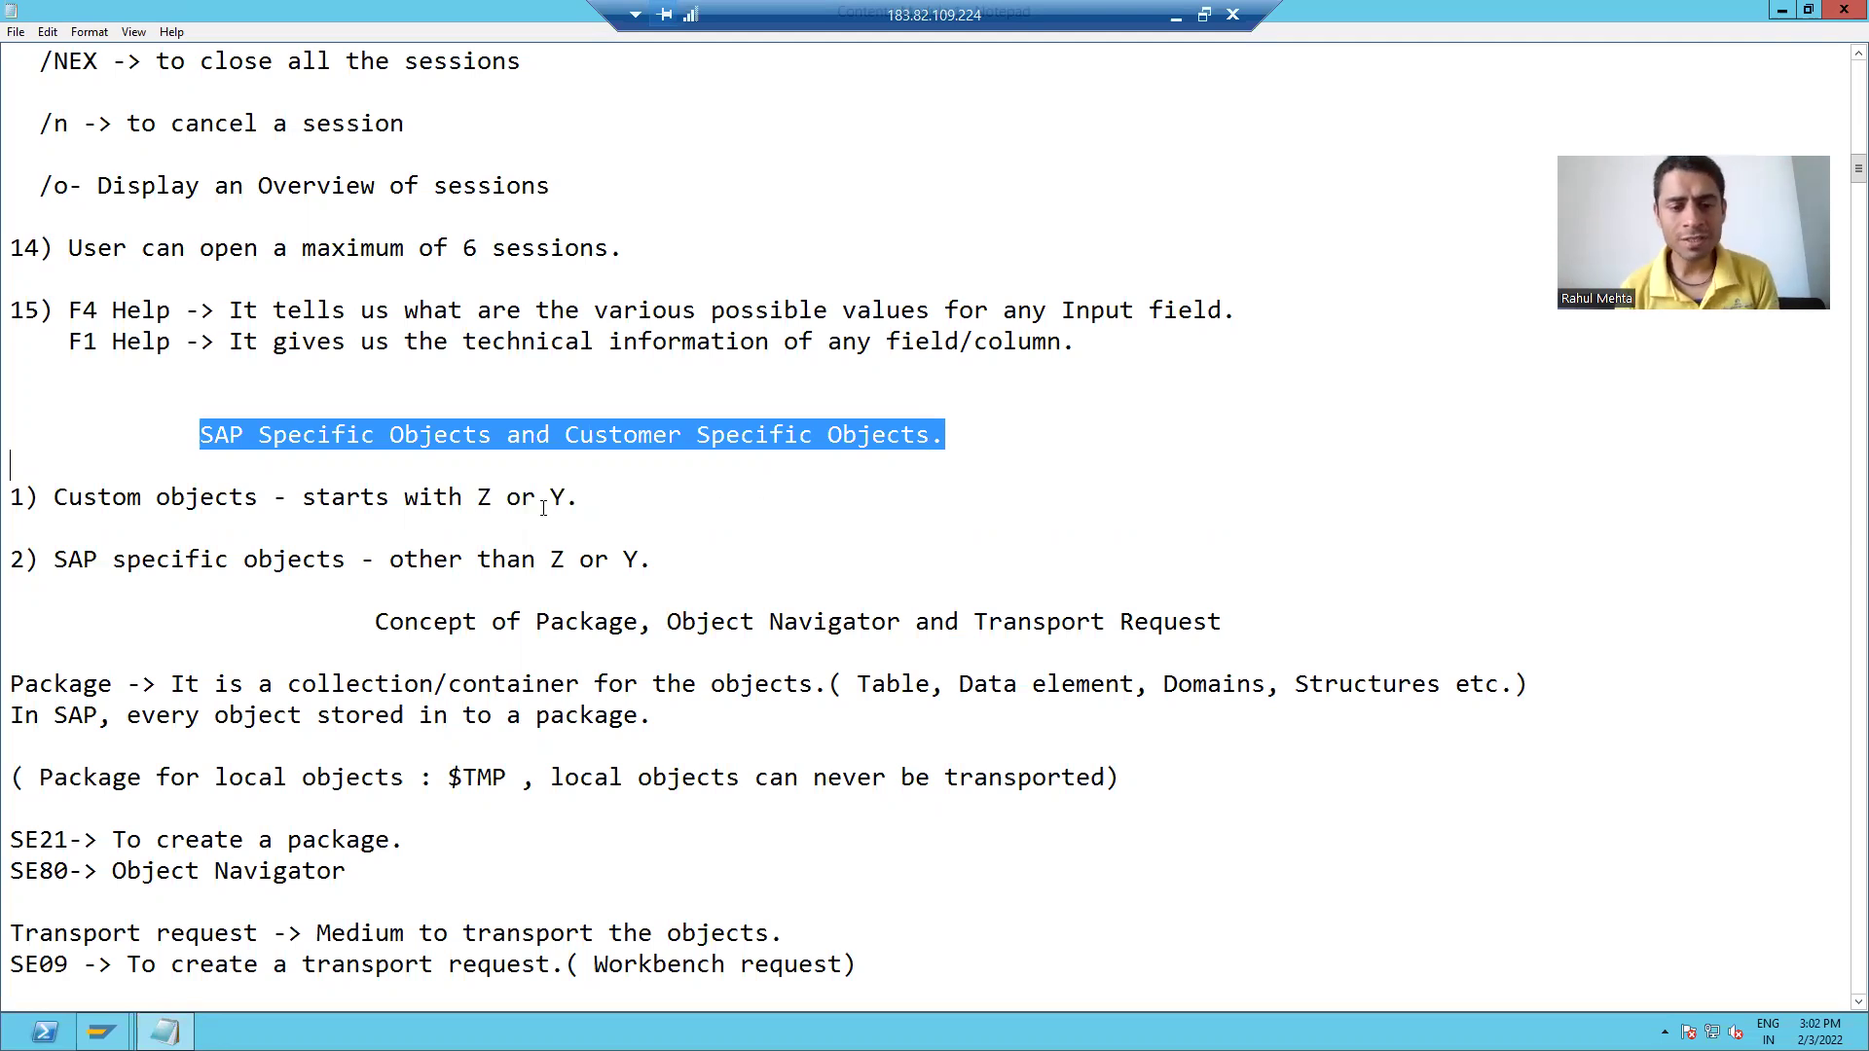
double_click(486, 497)
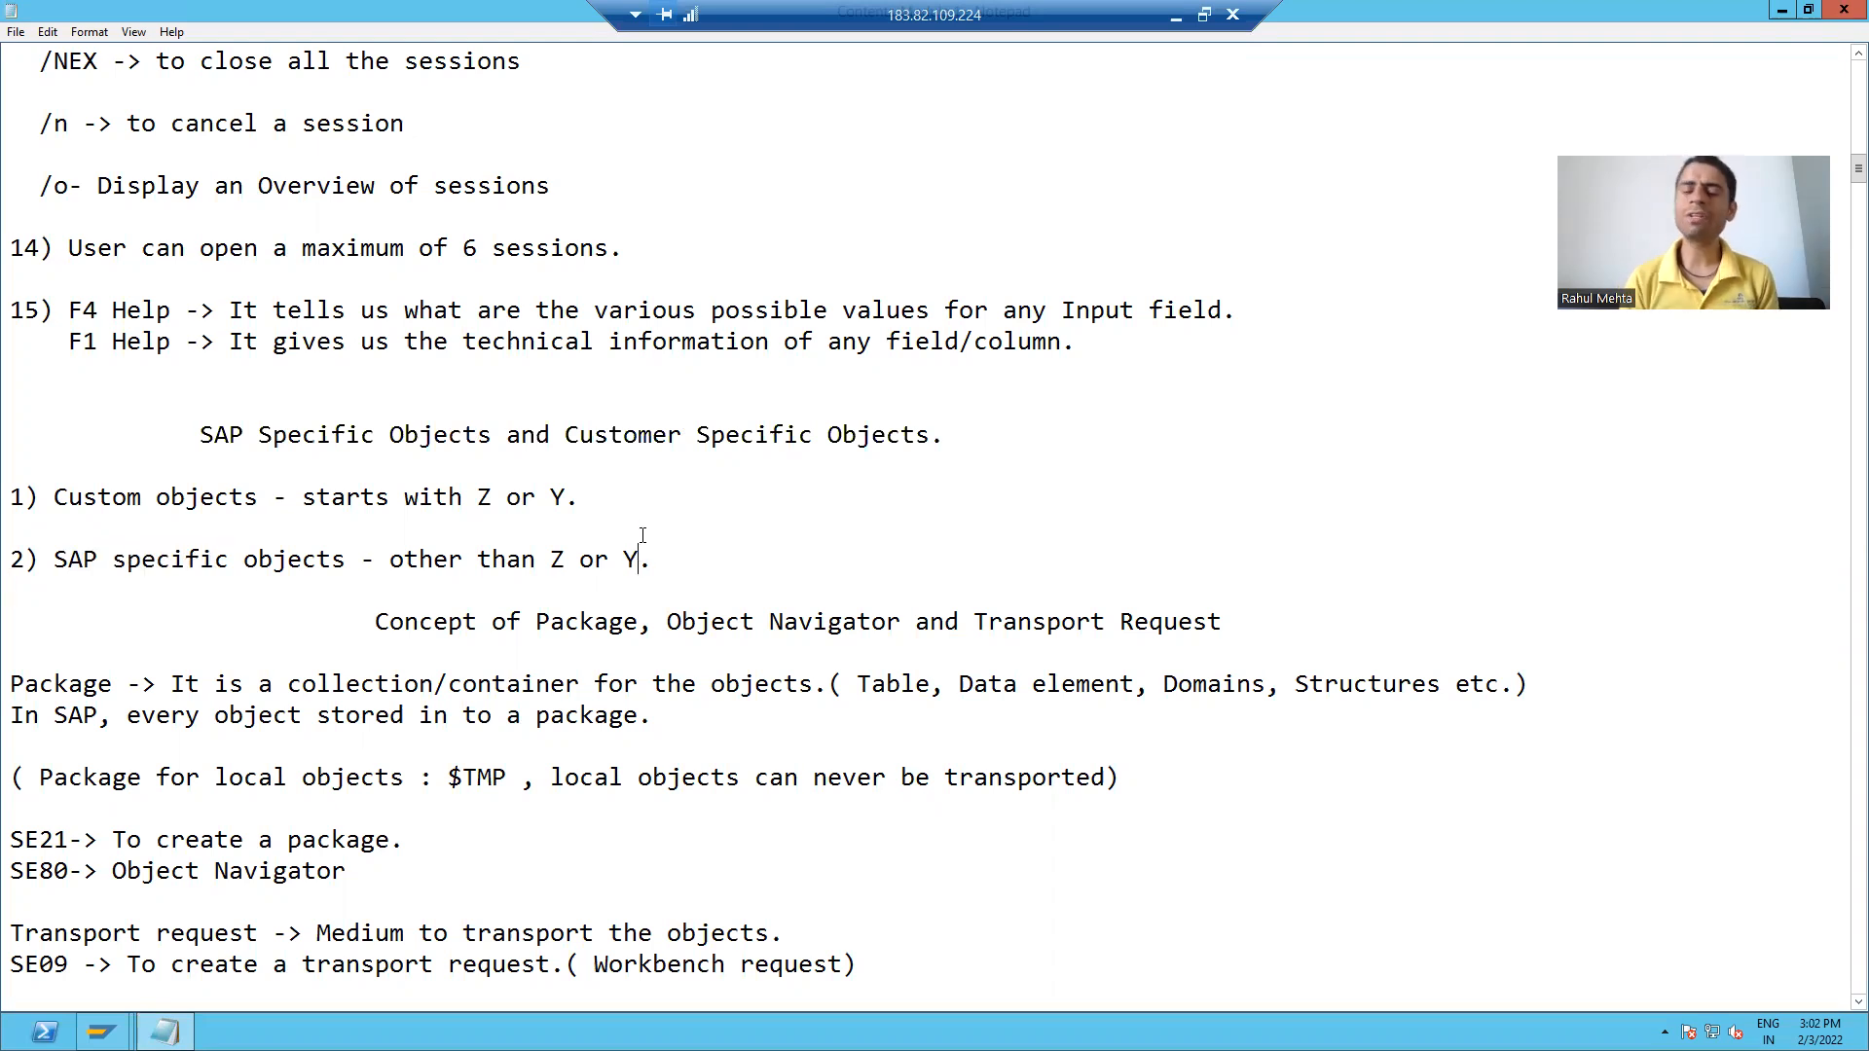
mouse_move(634, 542)
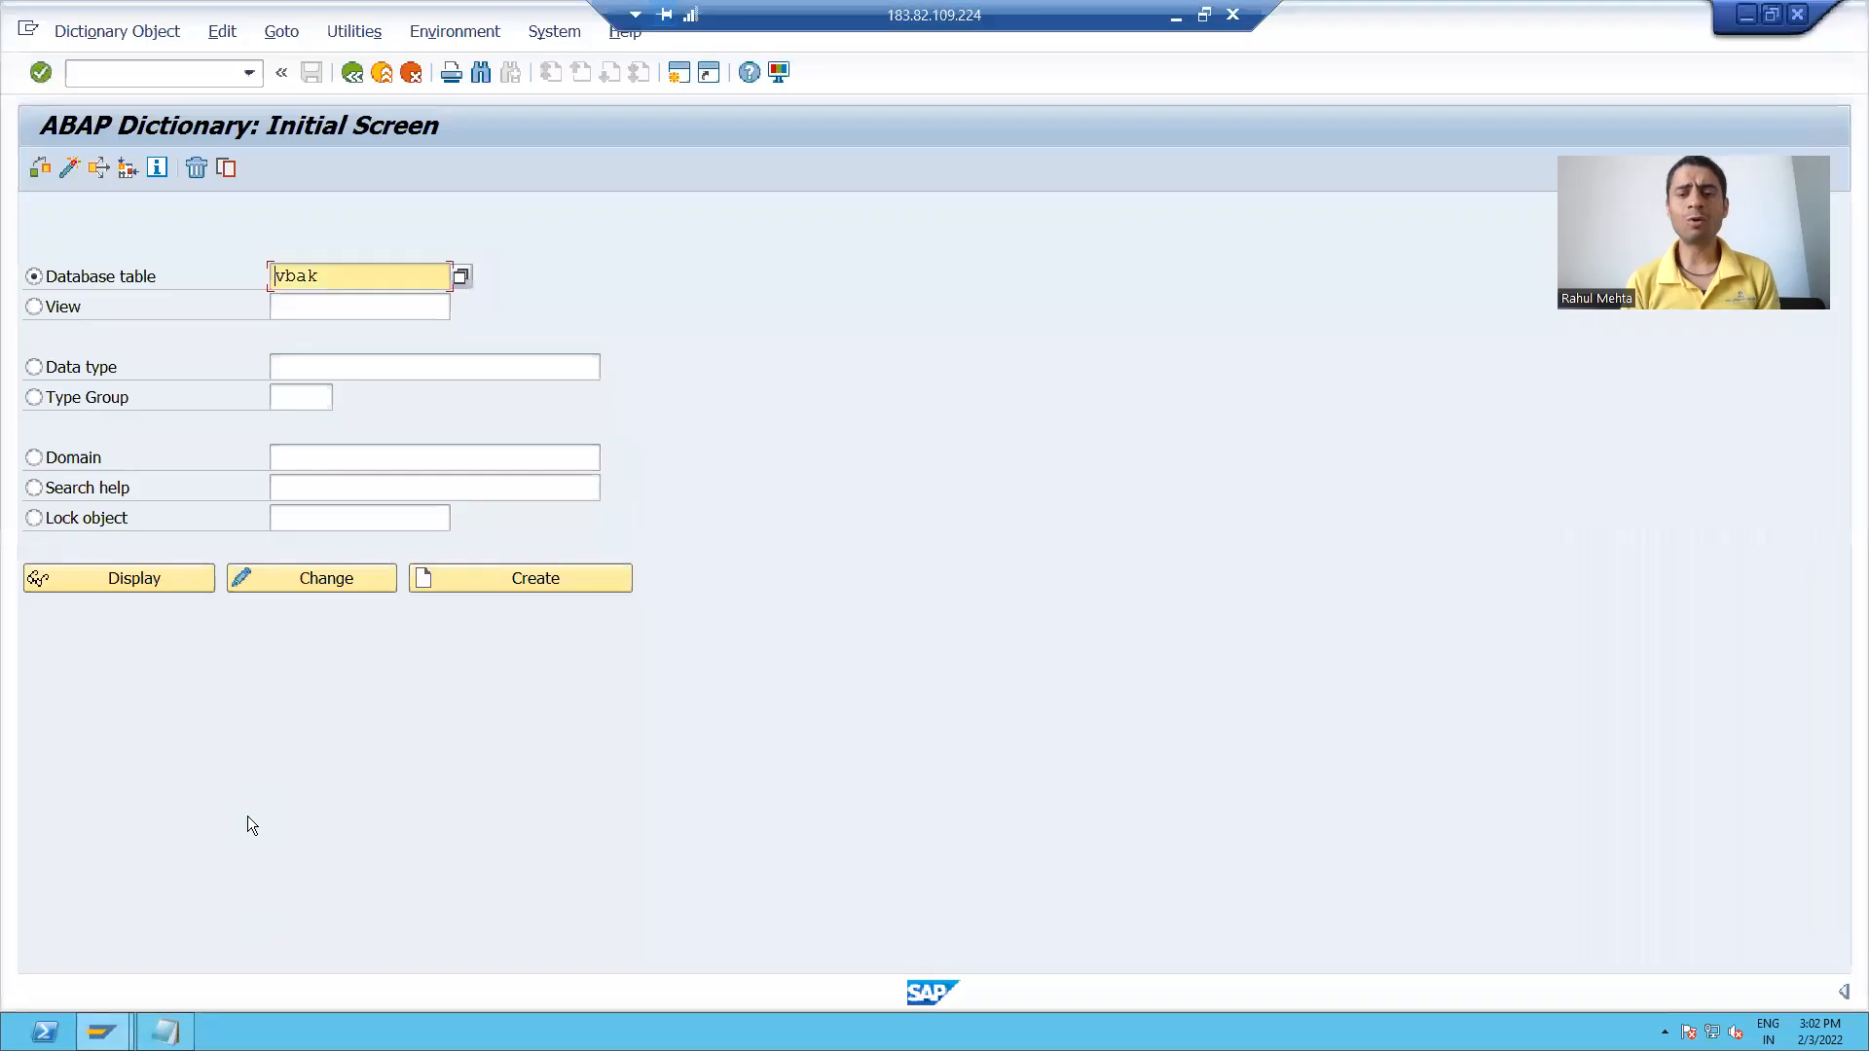
mouse_move(128, 94)
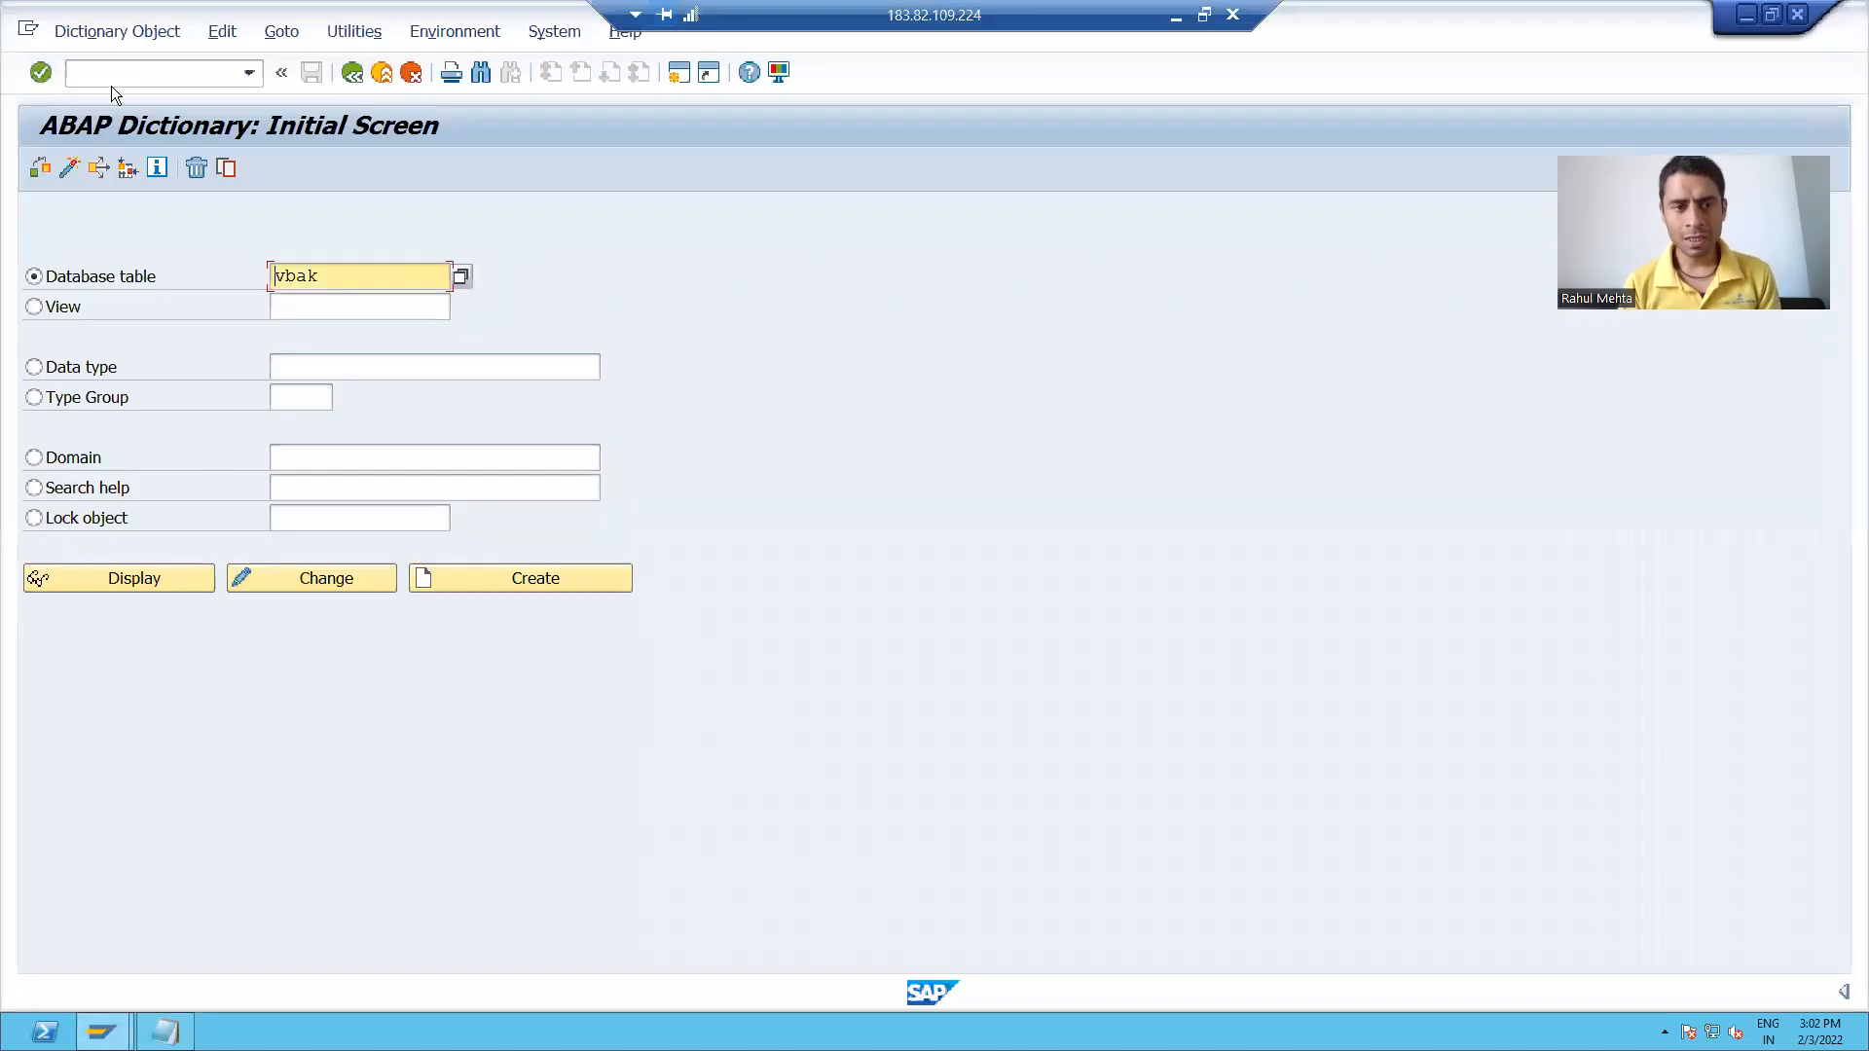
mouse_move(919, 720)
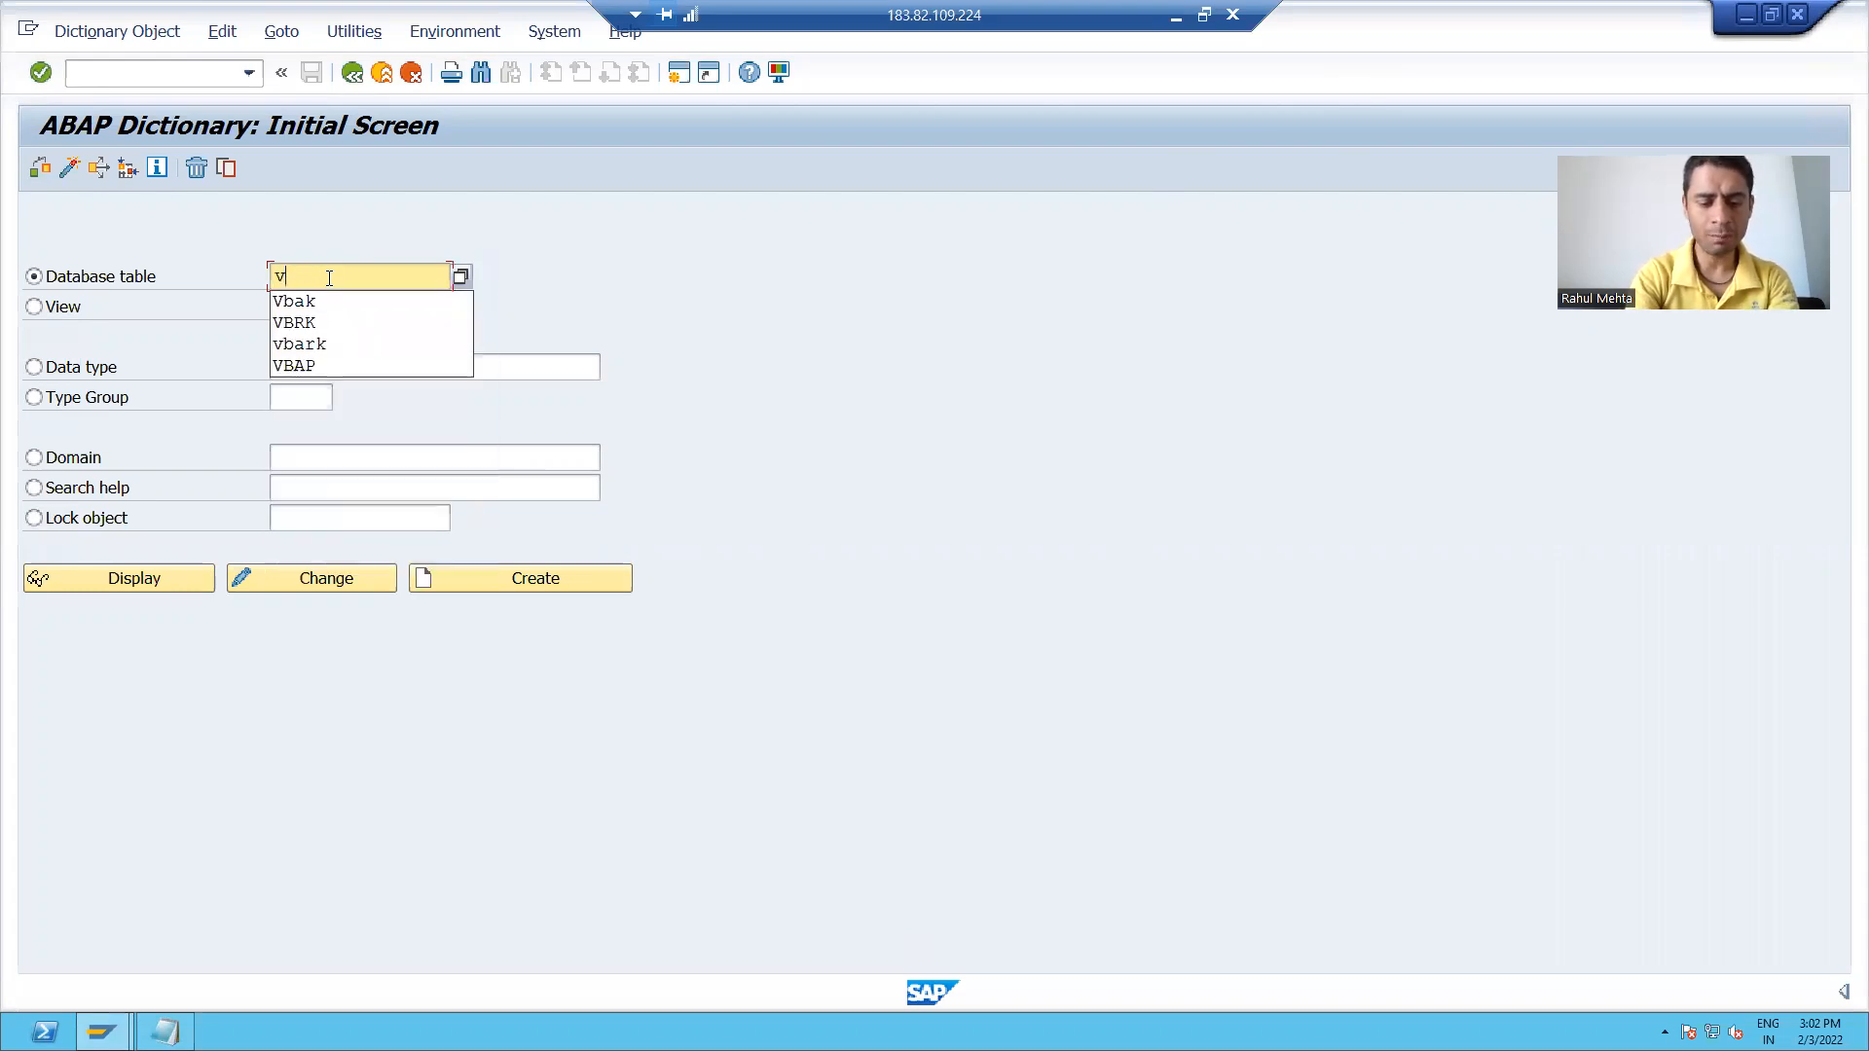
text(vbak)
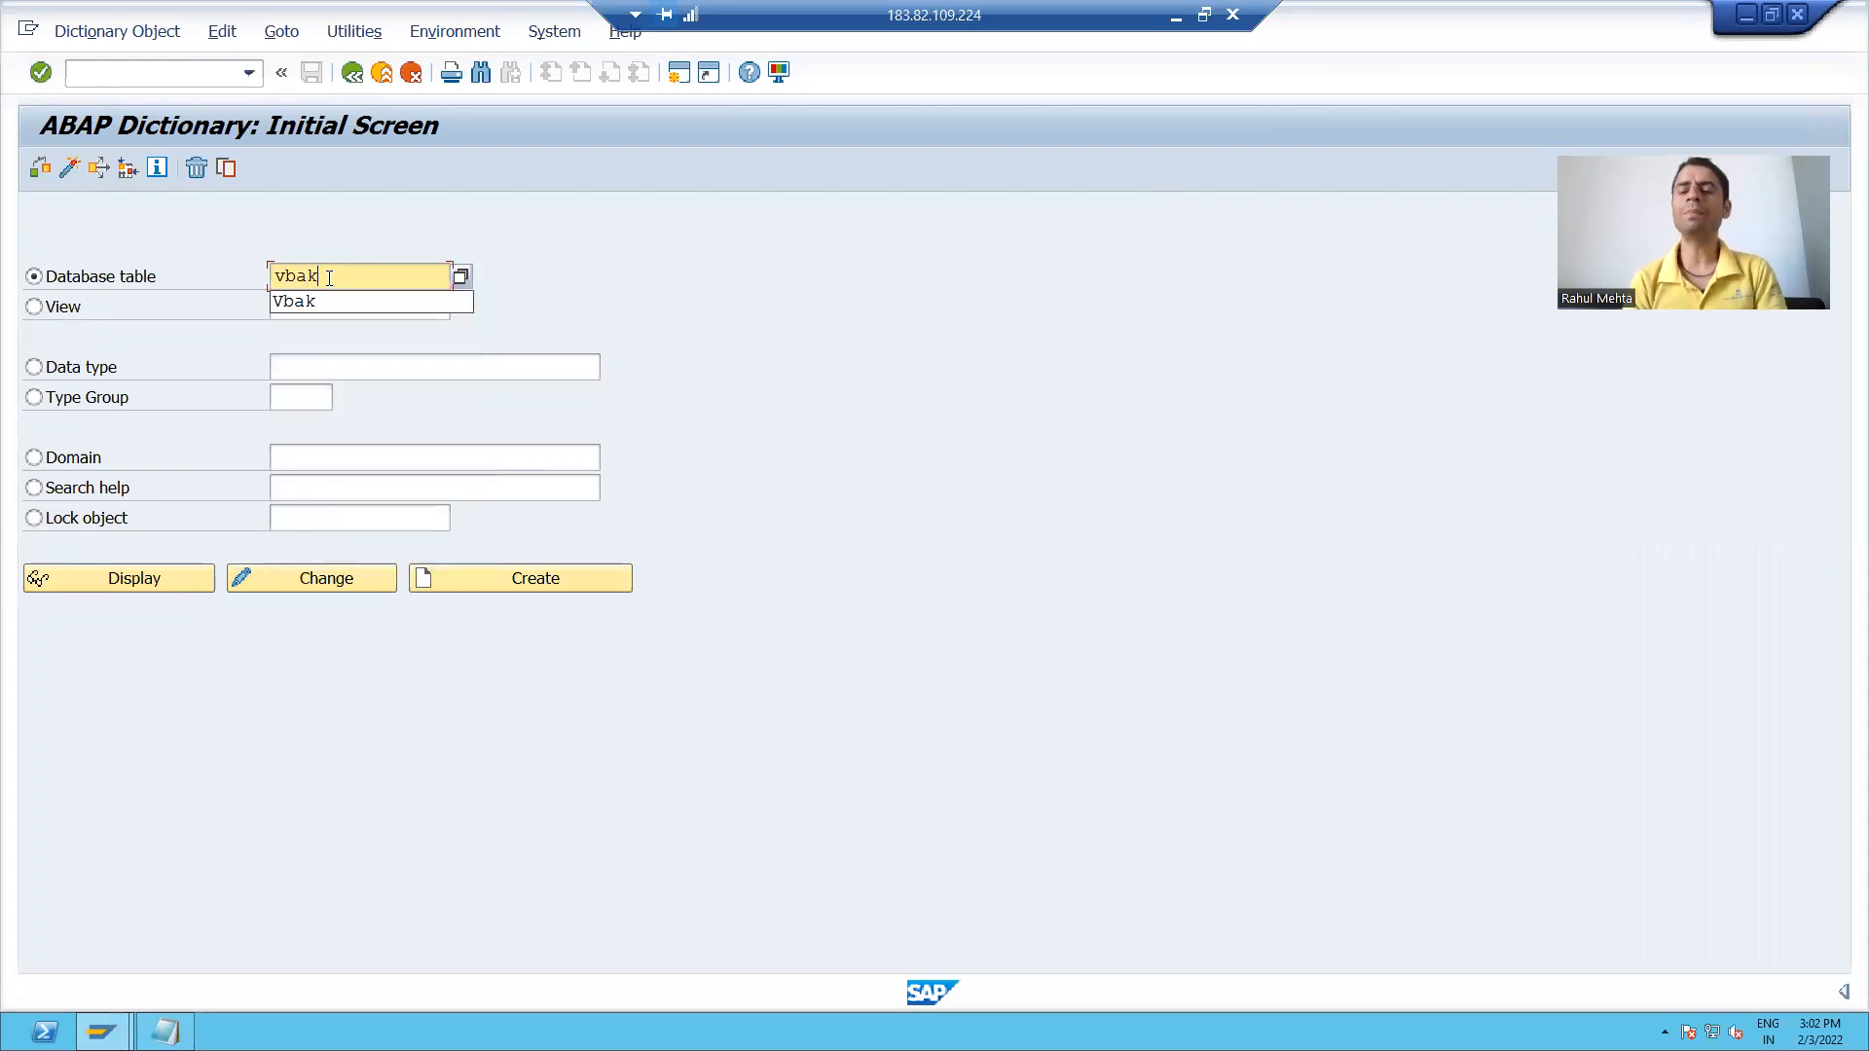